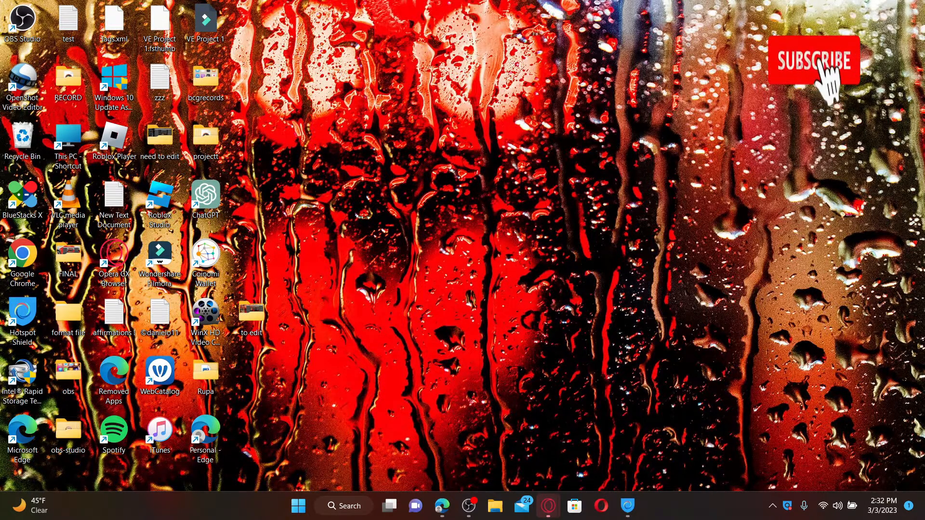
# - Launch Opera GX from the desktop shortcut to its Speed Dial start page
pyautogui.click(813, 60)
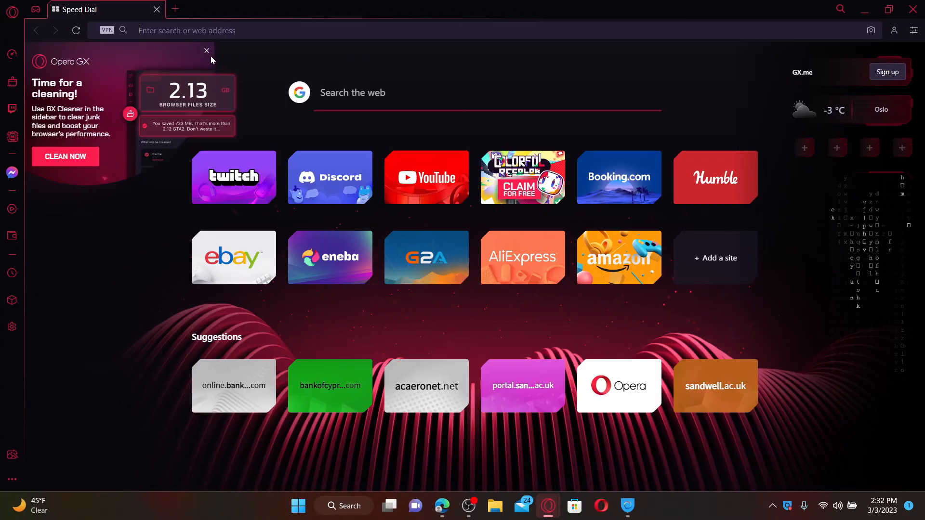
pyautogui.click(206, 51)
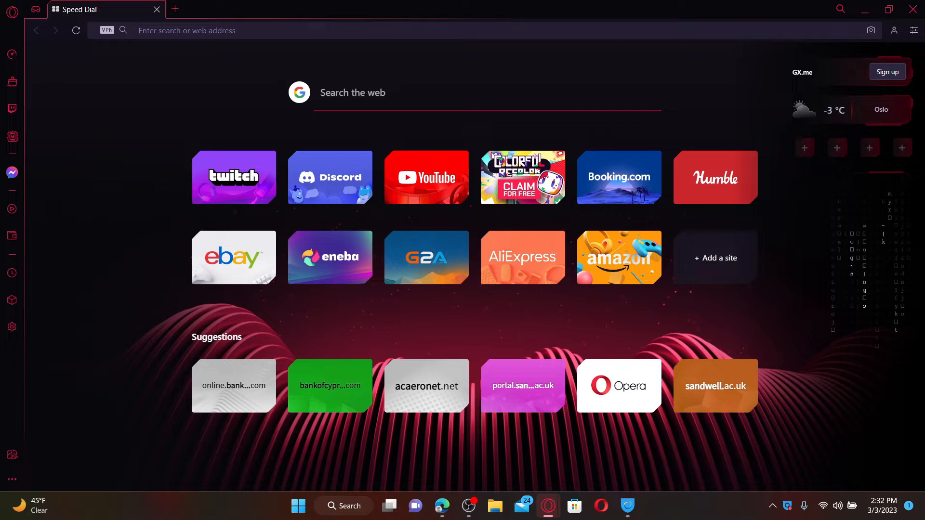
pyautogui.write('www.bankofcyprus.com/home-gr/')
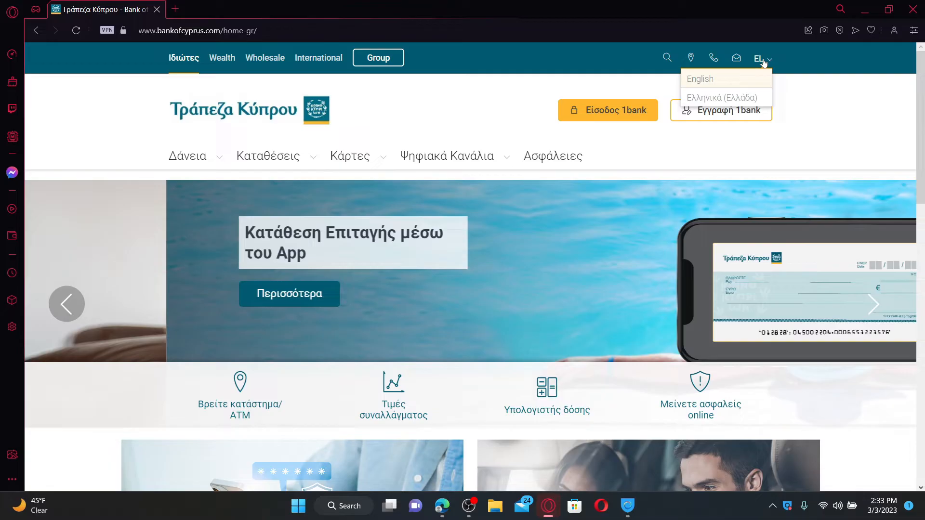
# - Switch the Bank of Cyprus site to English and go to the 1bank login page
pyautogui.click(700, 78)
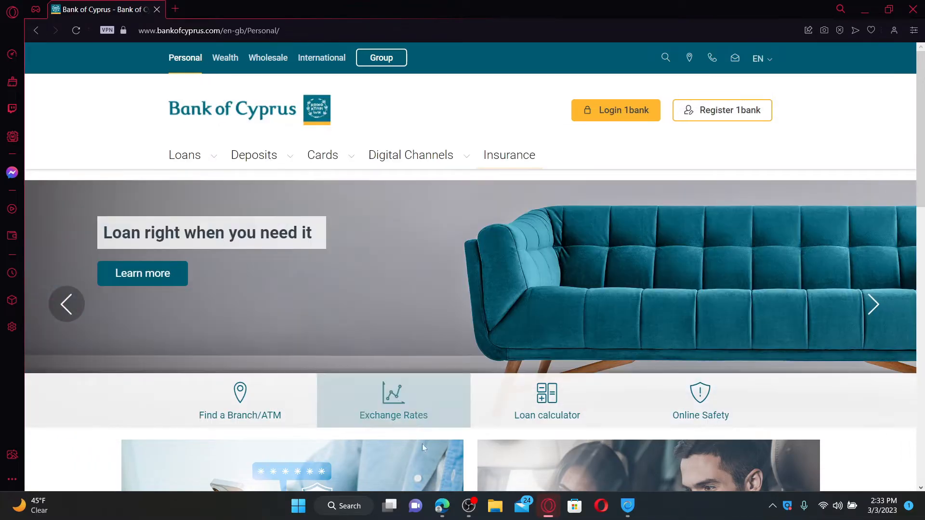
pyautogui.moveTo(498, 325)
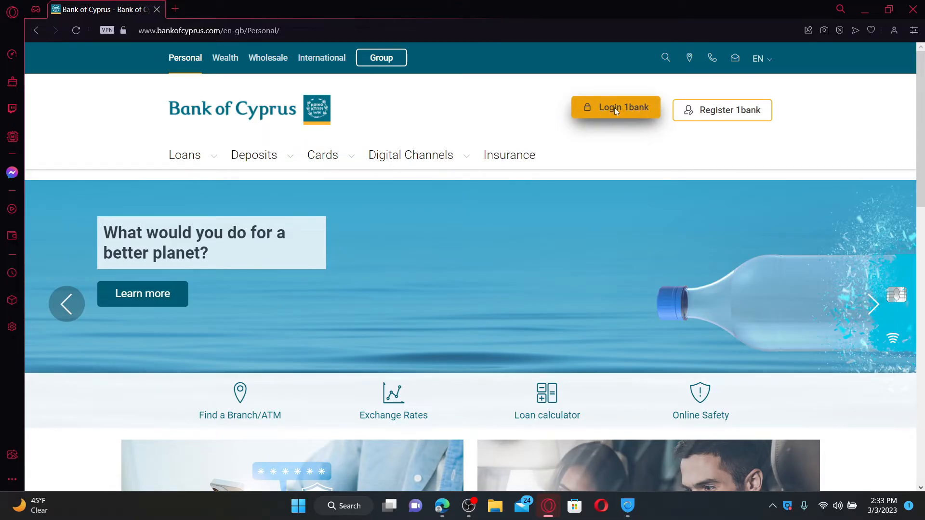
pyautogui.click(616, 109)
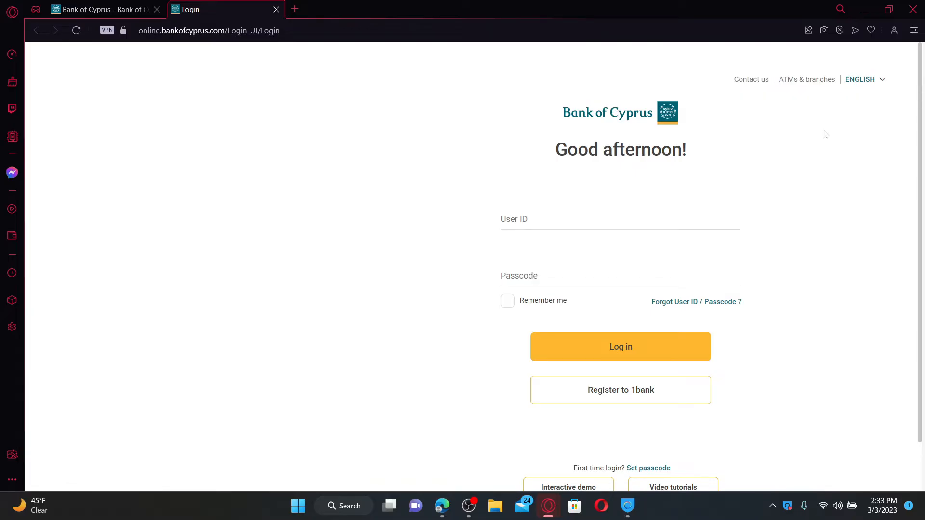
pyautogui.scroll(-3)
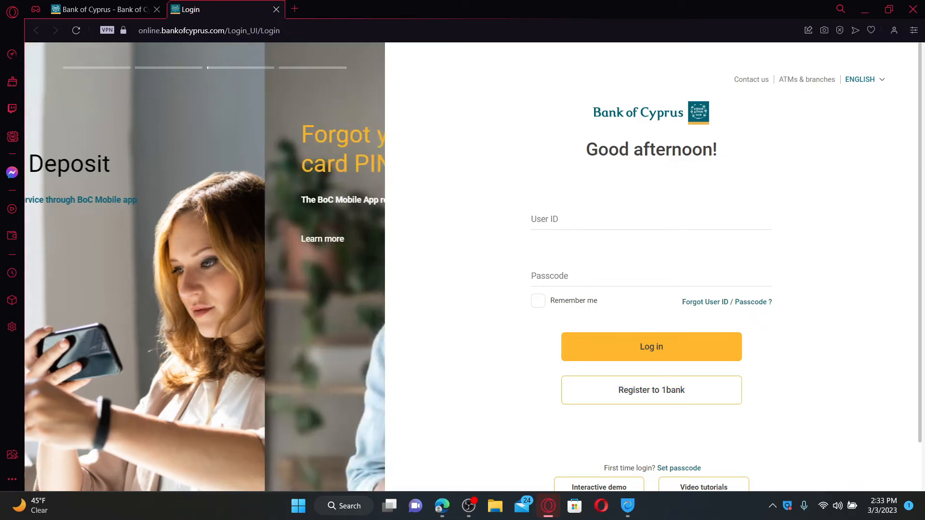
pyautogui.click(650, 218)
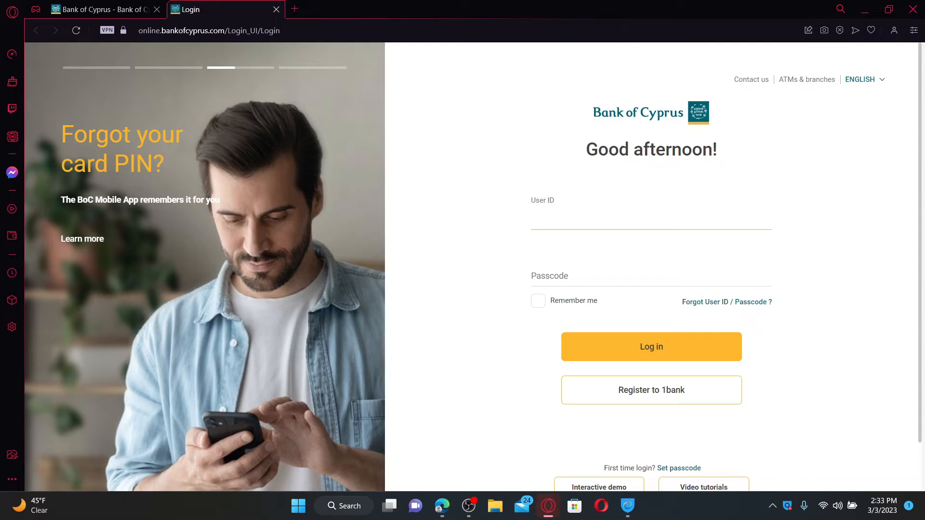
pyautogui.write('Rupadula')
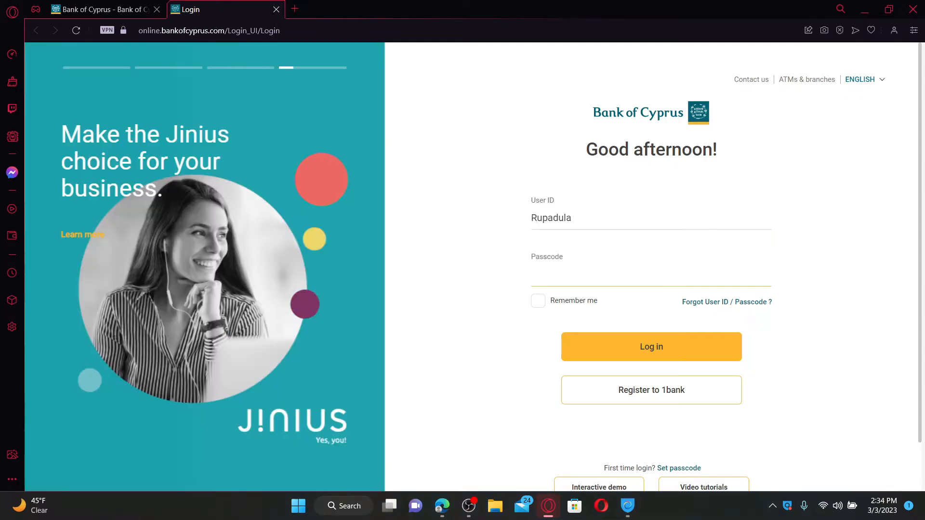